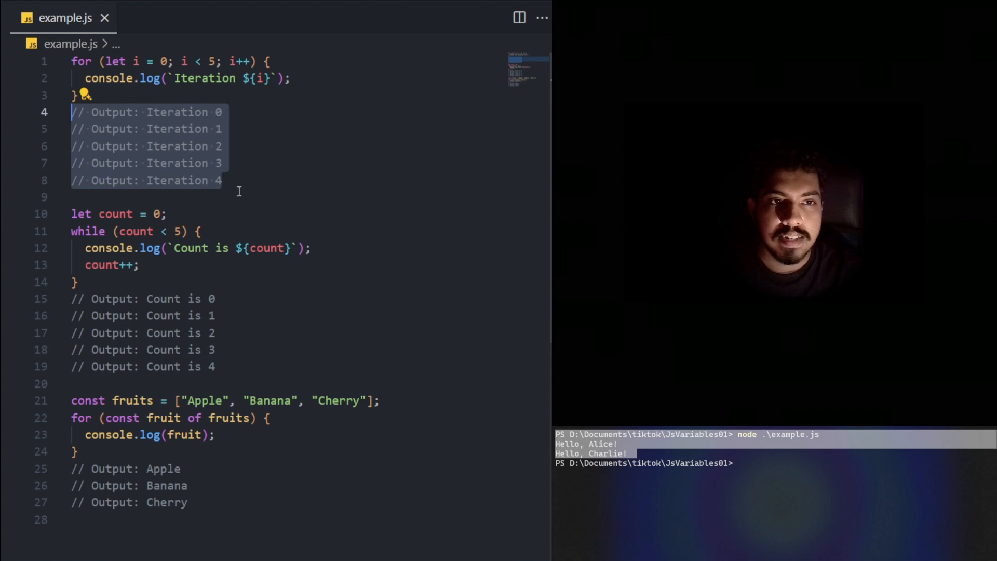
{"action": "scroll", "scroll_direction": "down", "scroll_amount": 3}
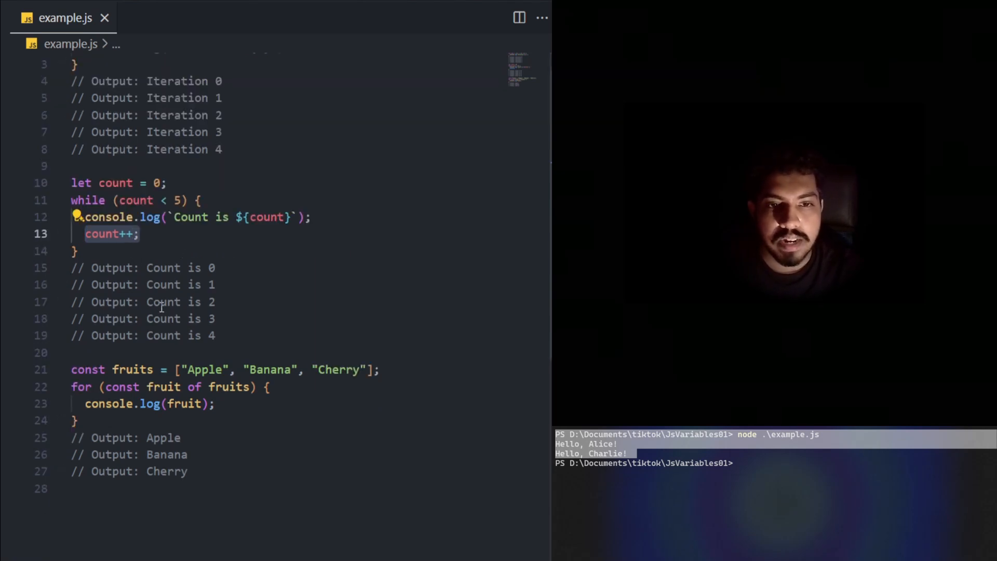
{"action": "left_click_drag", "start_coordinate": [72, 183], "coordinate": [222, 335]}
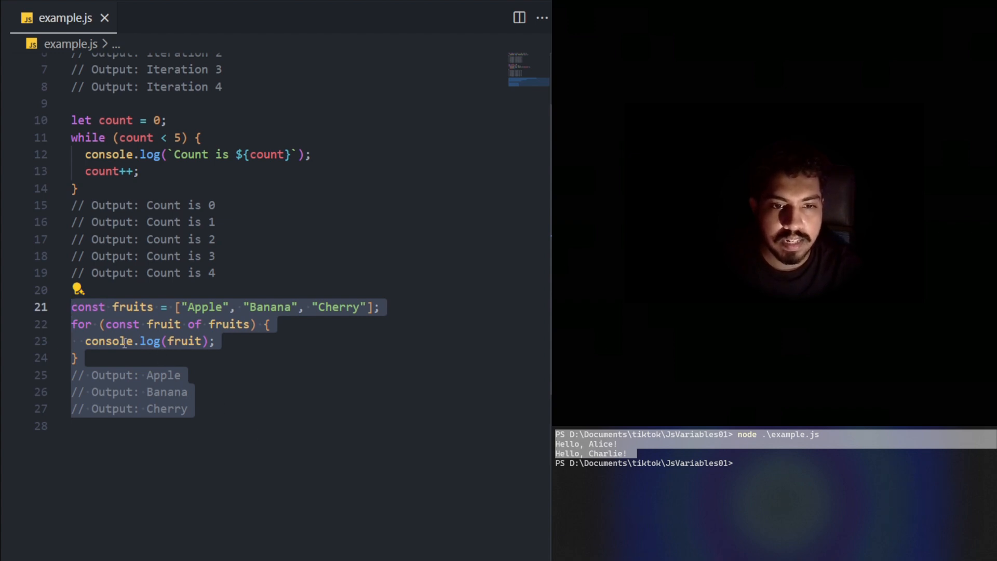
{"action": "left_click", "coordinate": [380, 307]}
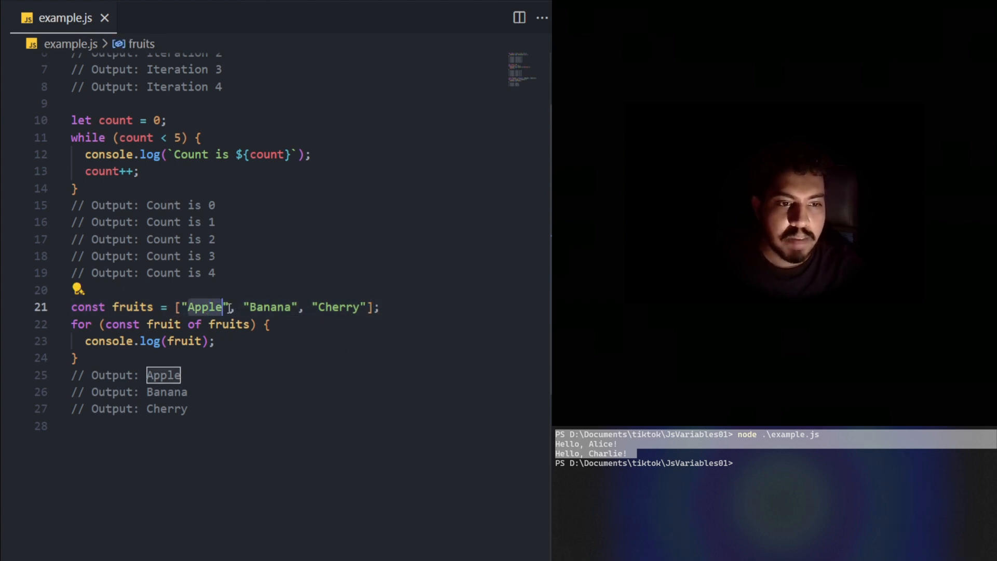
{"action": "double_click", "coordinate": [338, 307]}
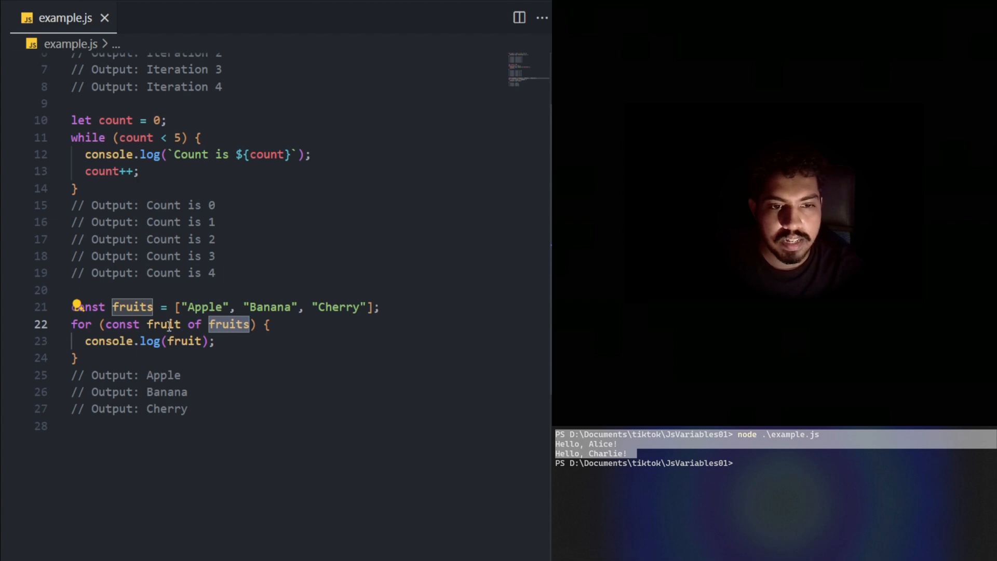
{"action": "left_click", "coordinate": [162, 324]}
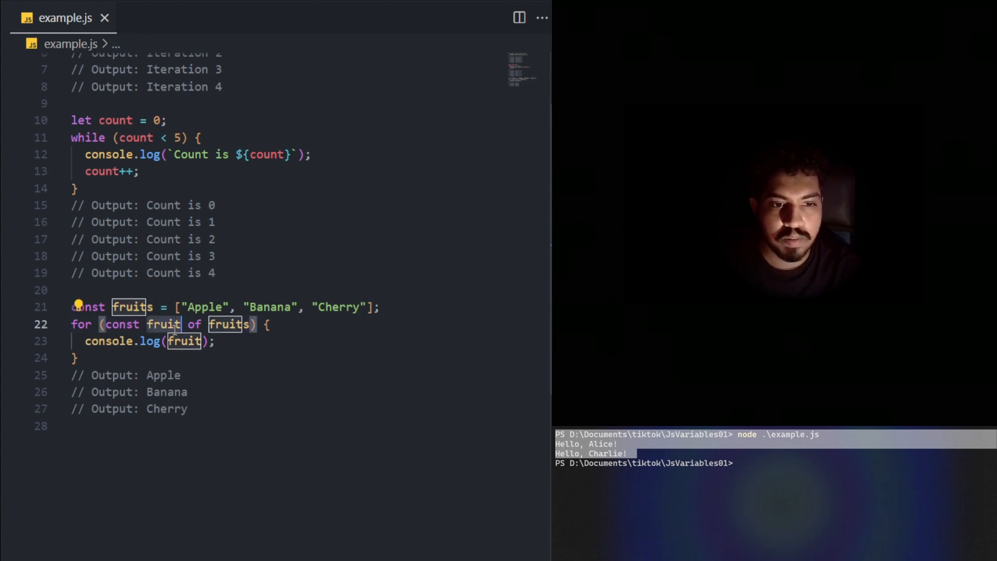
{"action": "double_click", "coordinate": [162, 324]}
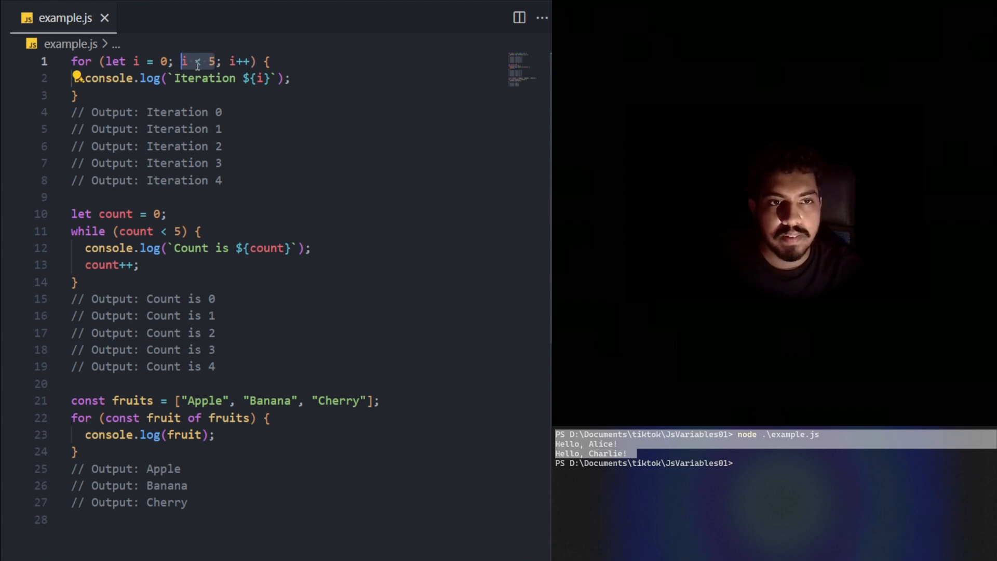
{"action": "scroll", "scroll_direction": "down", "scroll_amount": 3}
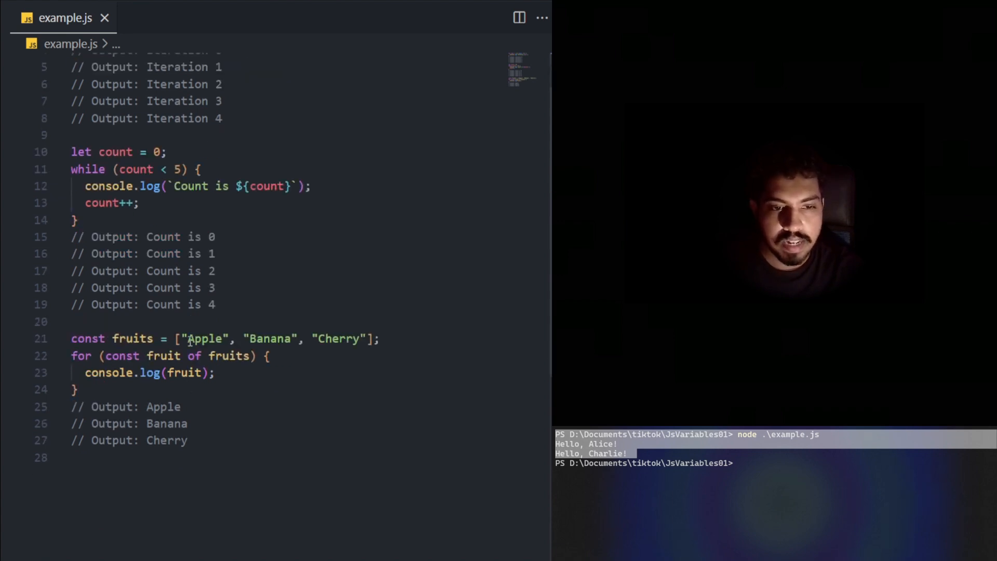